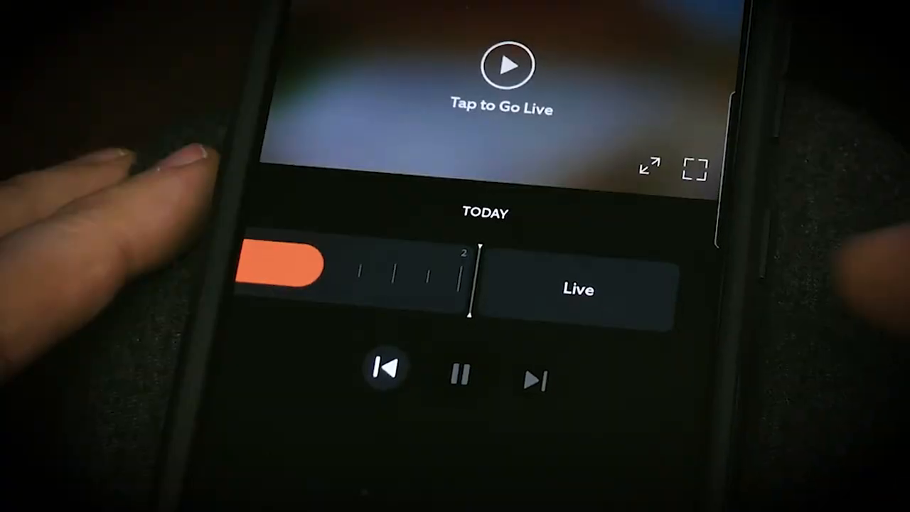
- Start the garage camera live view and switch on the Garage Man Door light
click(506, 66)
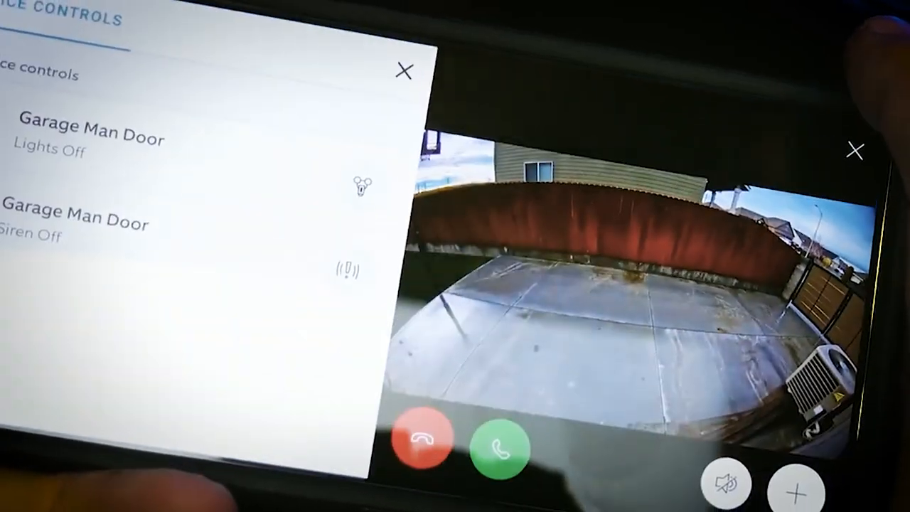
click(361, 184)
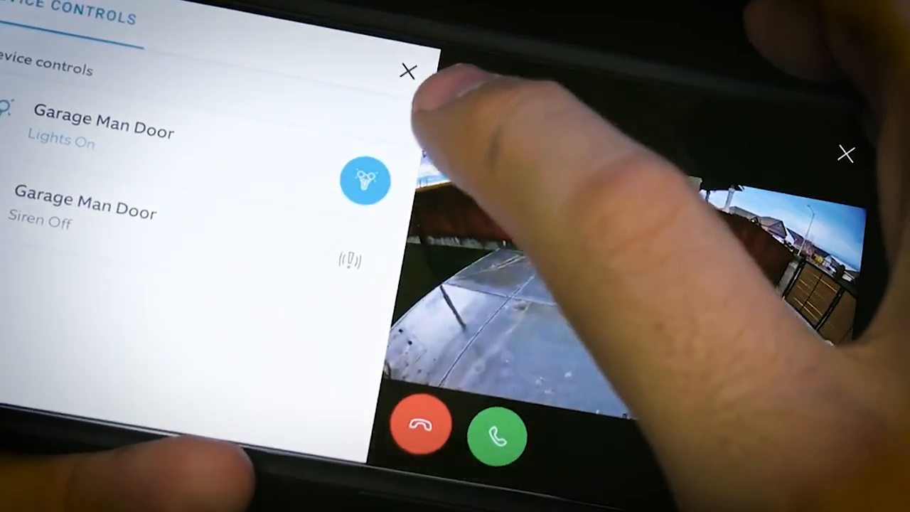